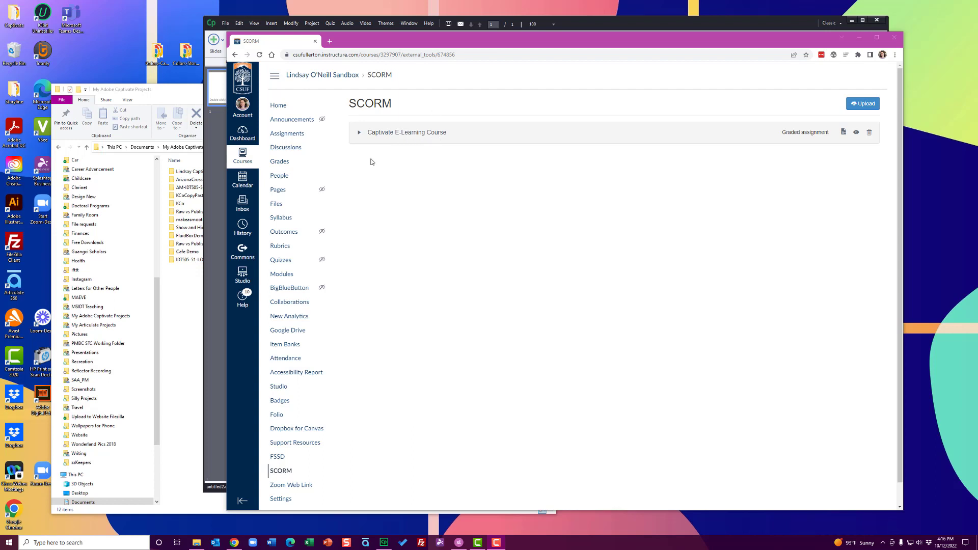
pyautogui.moveTo(564, 323)
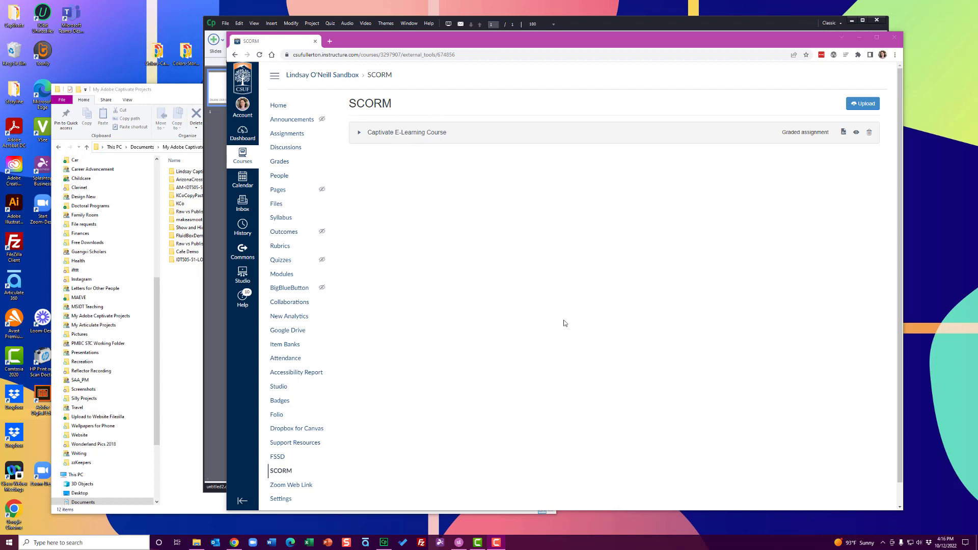
pyautogui.moveTo(409, 171)
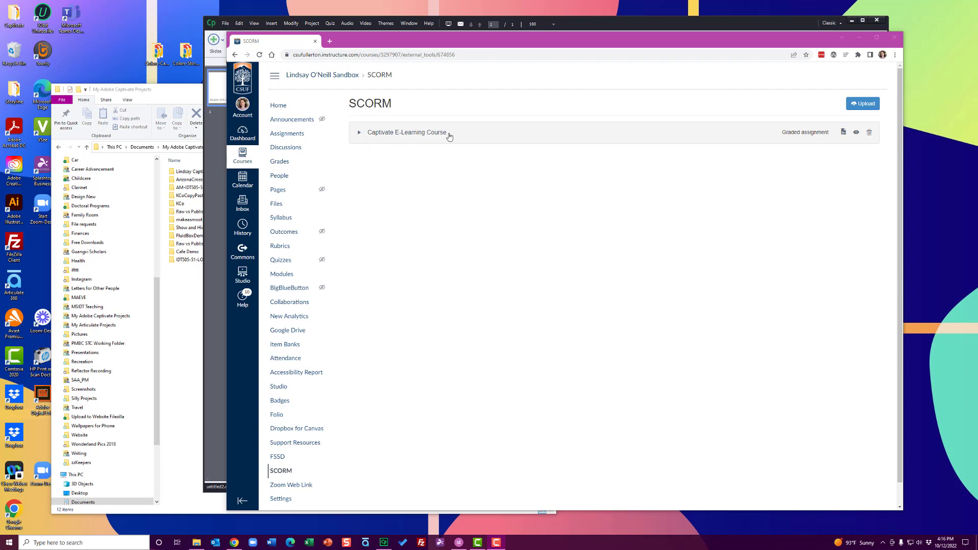
pyautogui.moveTo(374, 119)
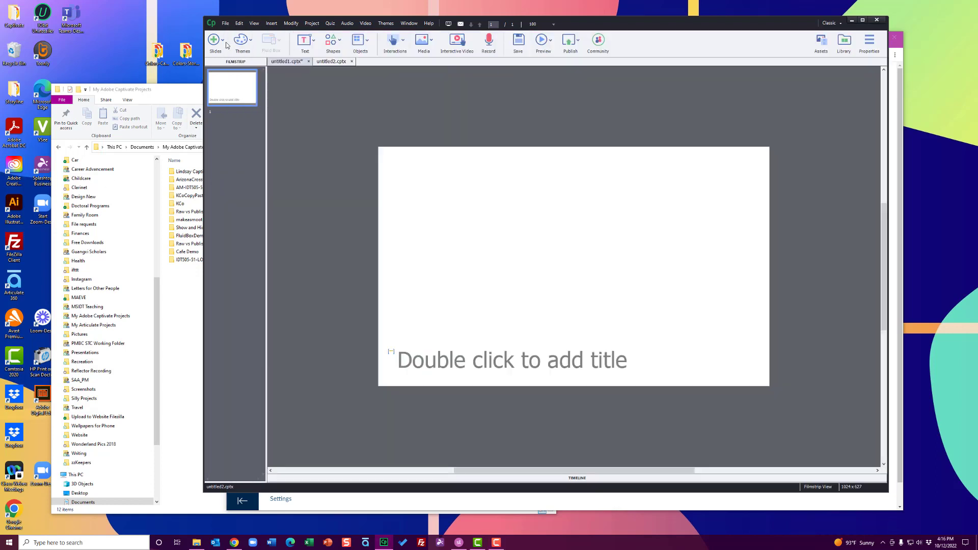
# Step: Bring up the project information page of the Preferences dialog via File > Project Info
pyautogui.click(224, 24)
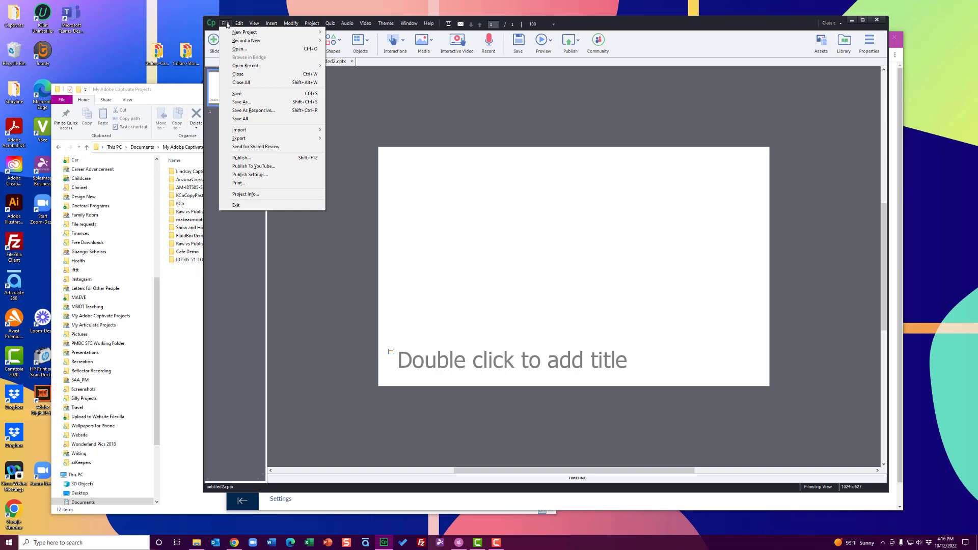
pyautogui.moveTo(245, 194)
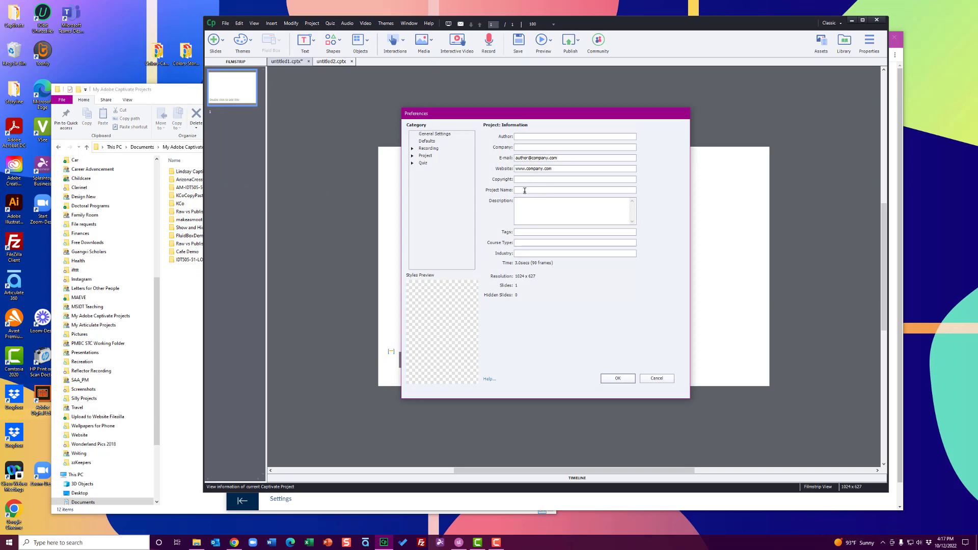
pyautogui.click(574, 190)
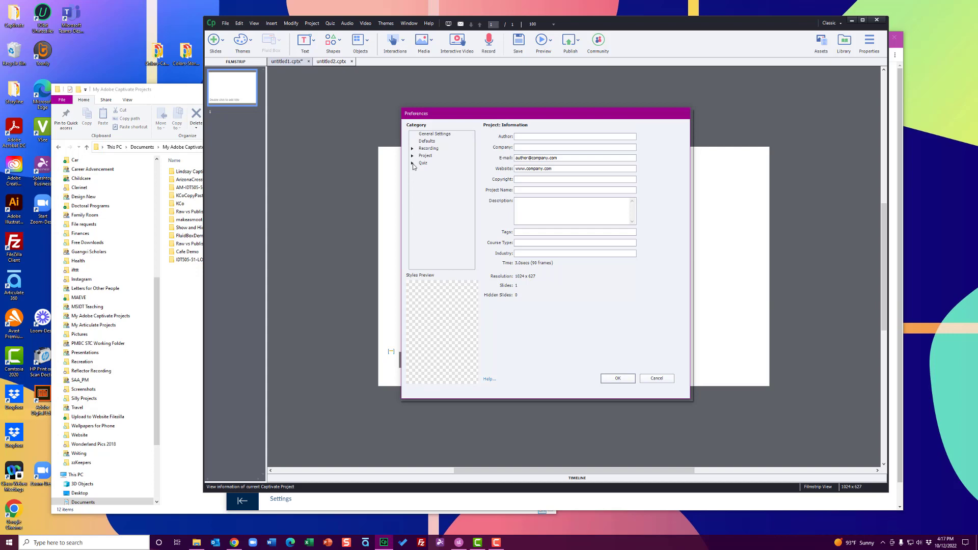
# Step: Enable reporting for this project under Quiz > Reporting with the SCORM 1.2 standard
pyautogui.click(413, 163)
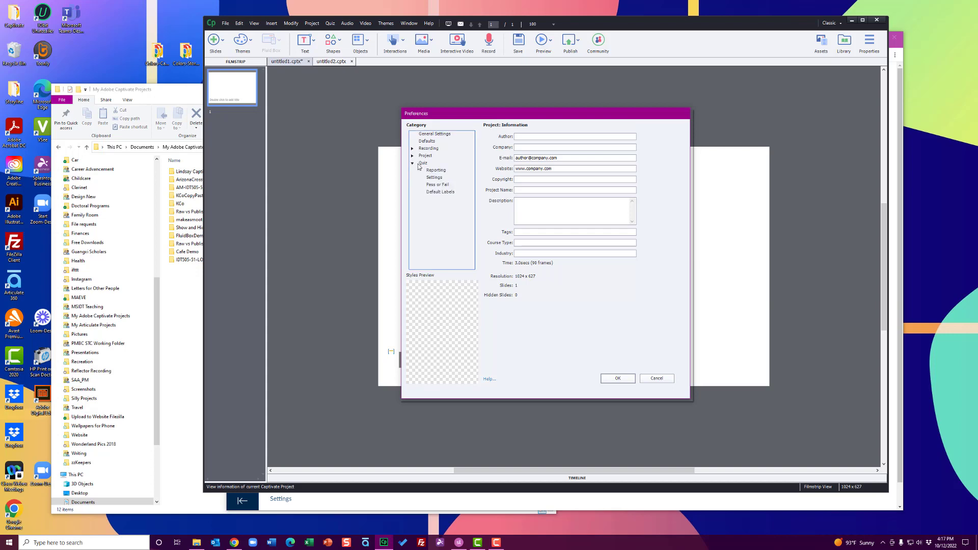
pyautogui.click(434, 177)
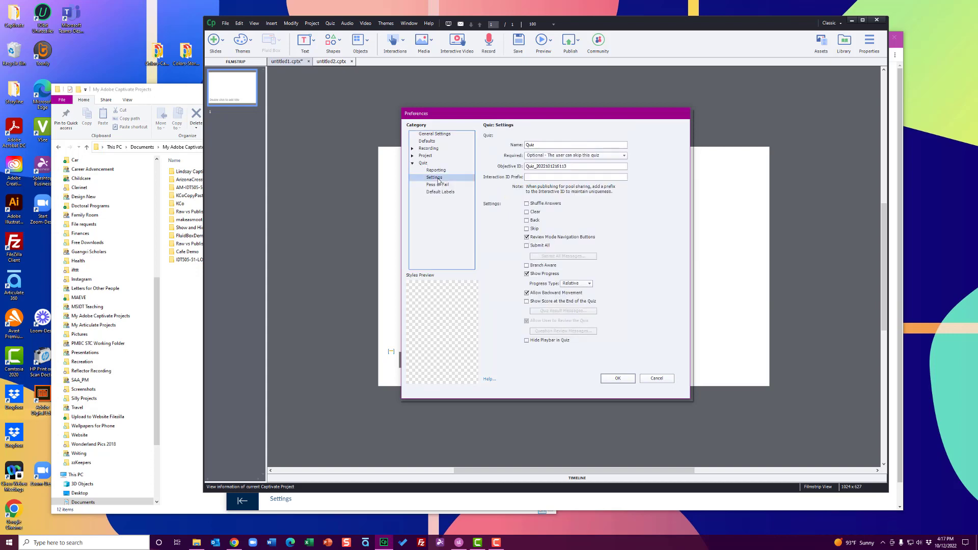
pyautogui.click(435, 170)
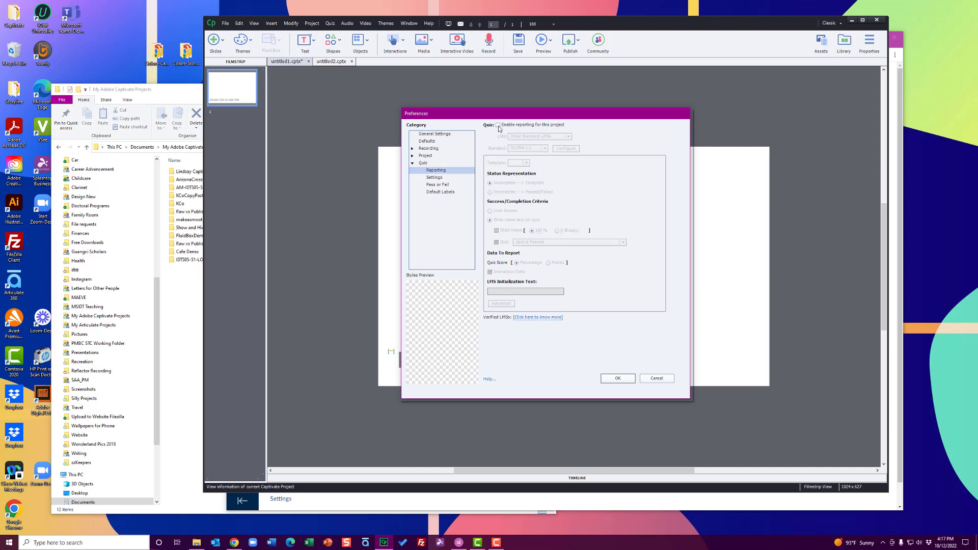
pyautogui.click(498, 124)
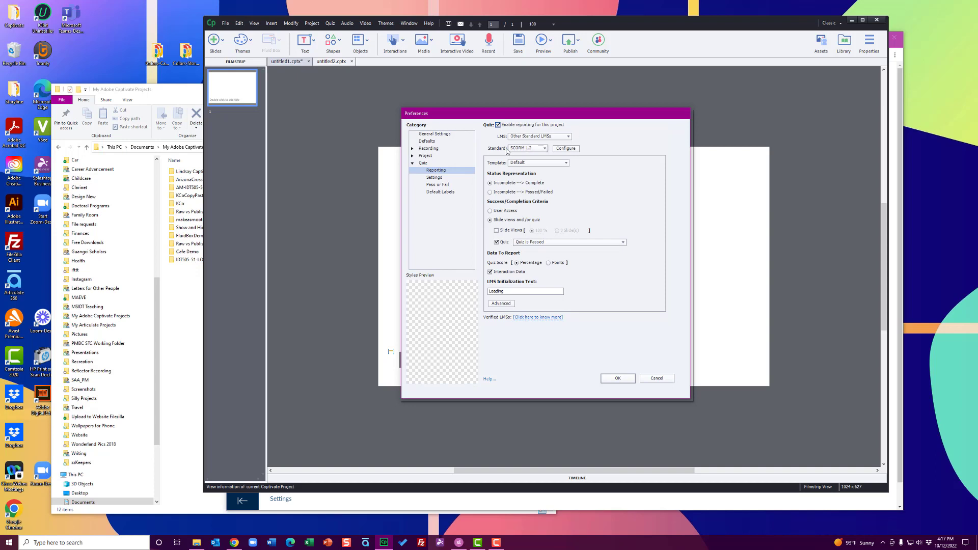
pyautogui.moveTo(535, 154)
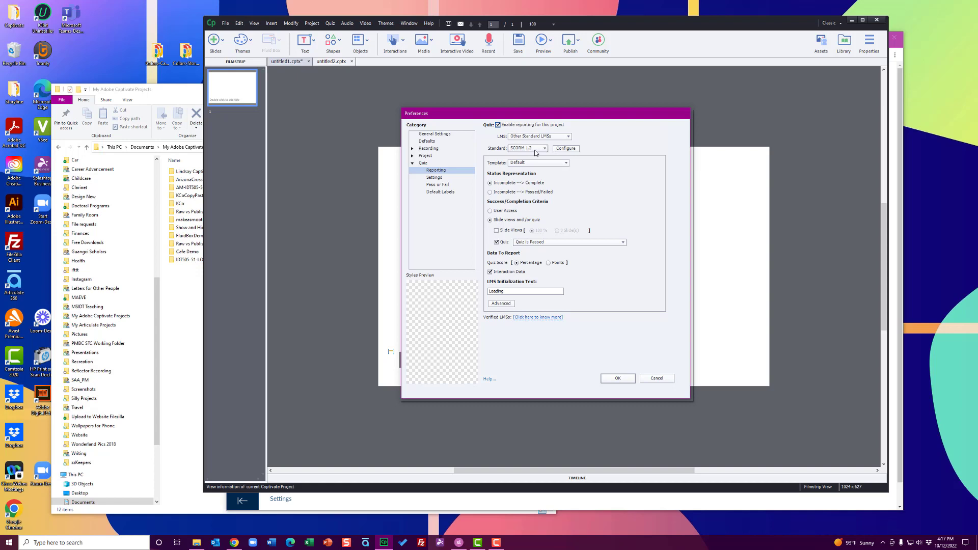
pyautogui.moveTo(526, 154)
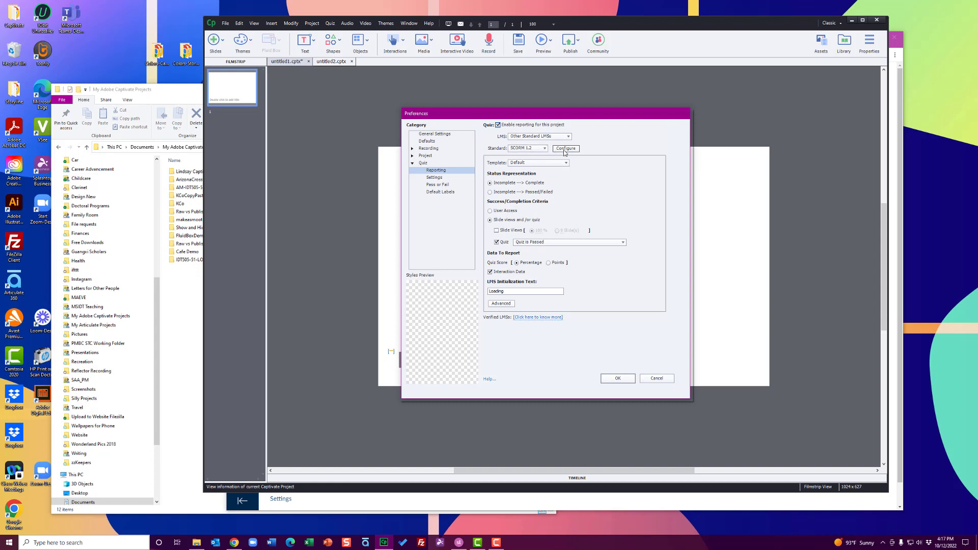
# Step: Set the SCORM manifest course title to 'Amazing Captivate Course' and confirm the preferences
pyautogui.click(565, 149)
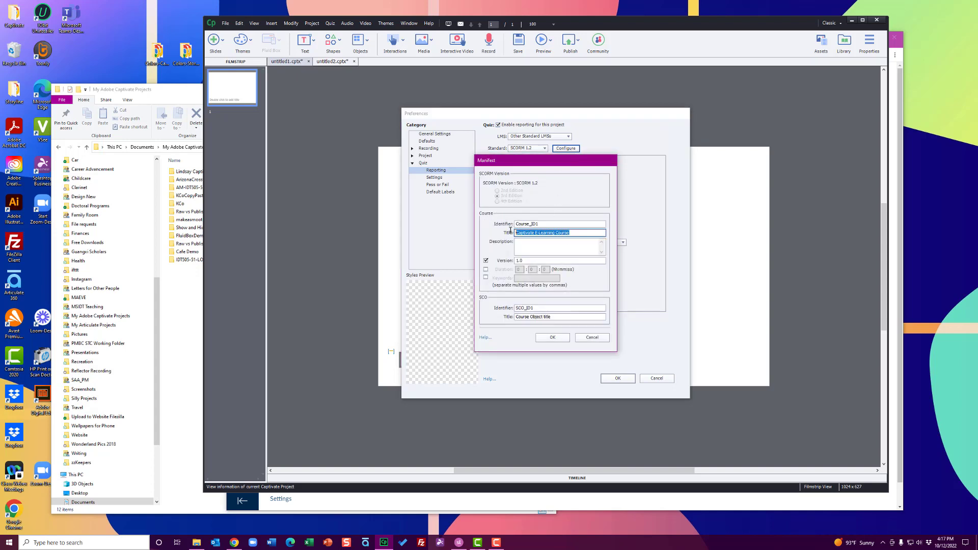
pyautogui.write('Amazing Captivate')
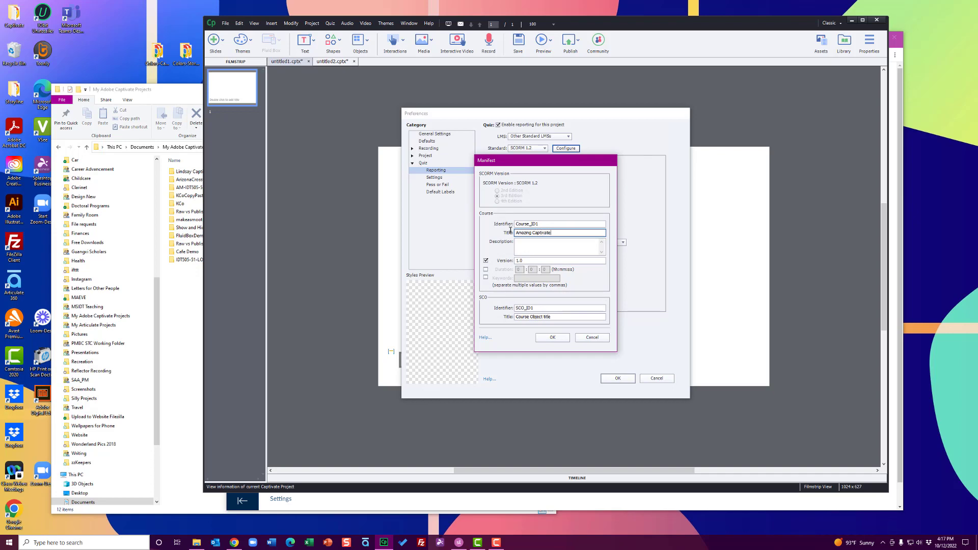
pyautogui.write('Course')
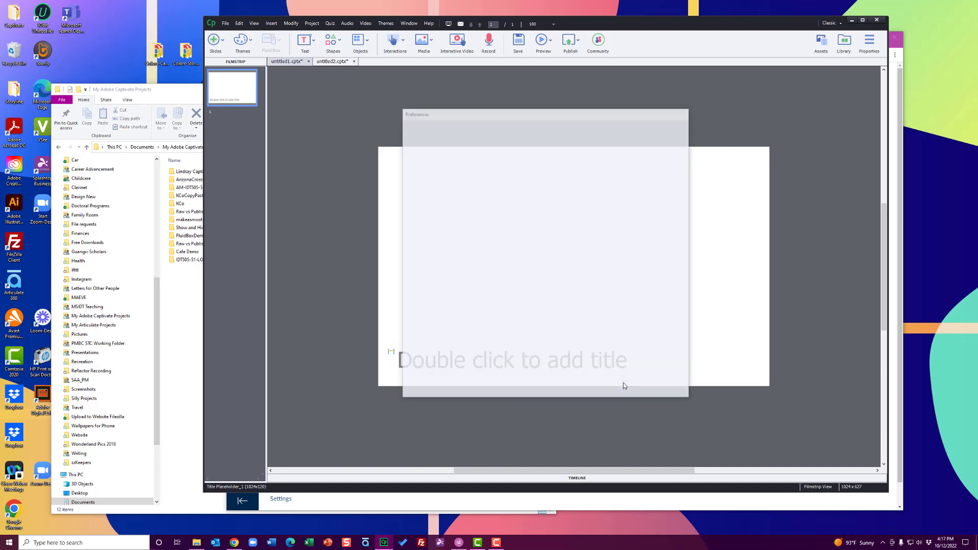
pyautogui.click(570, 41)
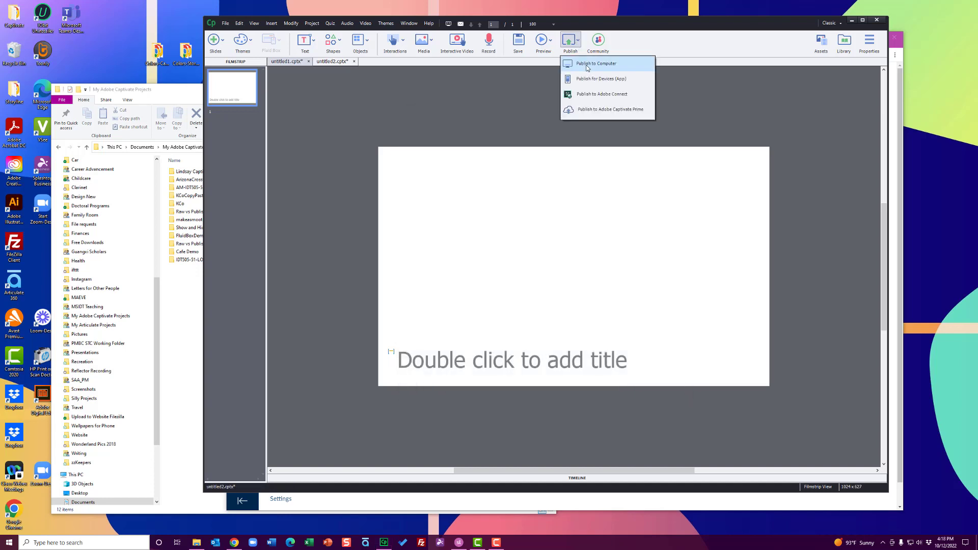
# Step: Publish to computer as zipped 'Amazing Captivate Project' and dismiss the success message
pyautogui.click(594, 63)
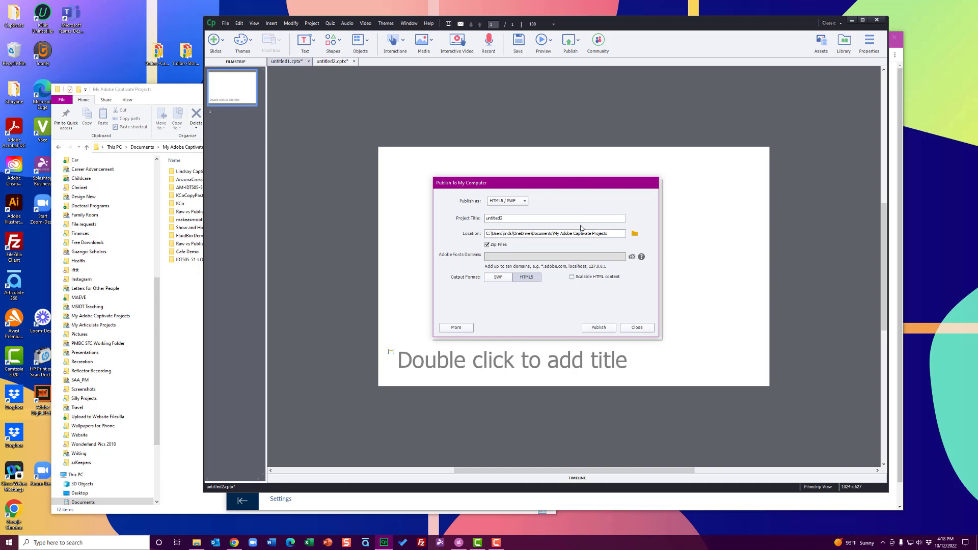
pyautogui.write('Amazing Captivate Project')
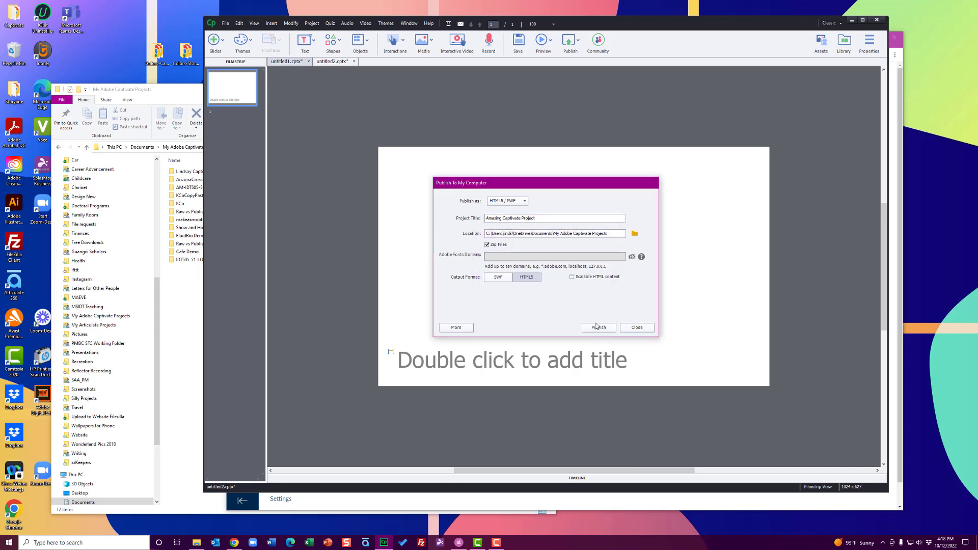
pyautogui.click(598, 327)
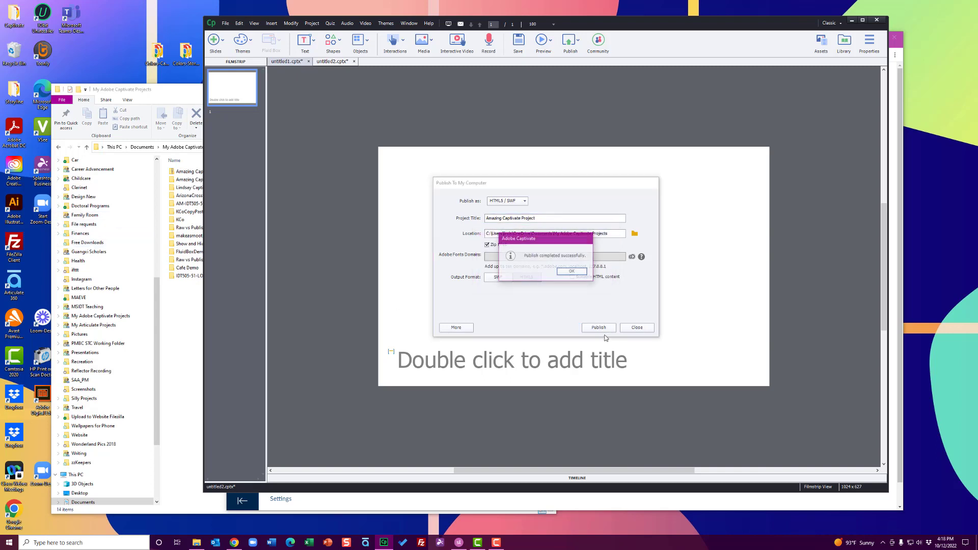
pyautogui.click(570, 271)
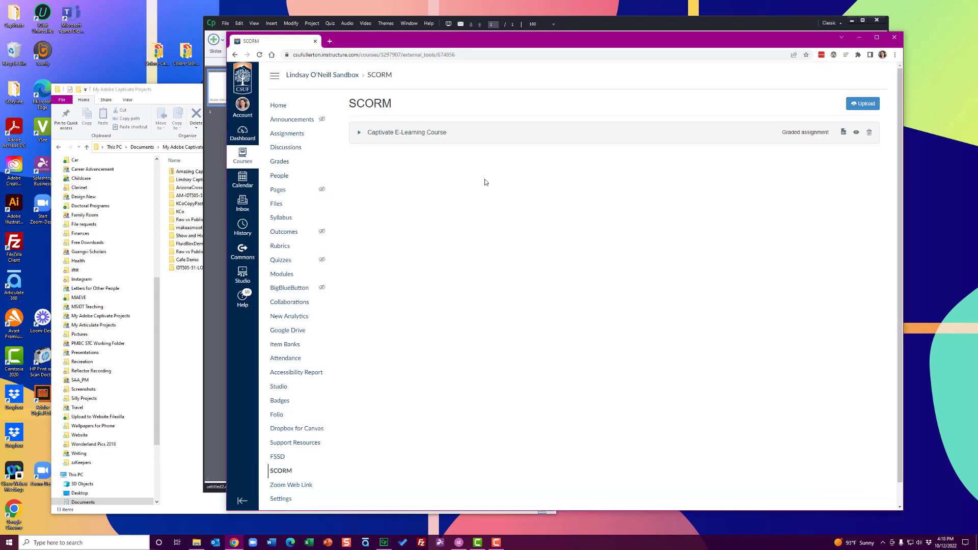
pyautogui.moveTo(863, 104)
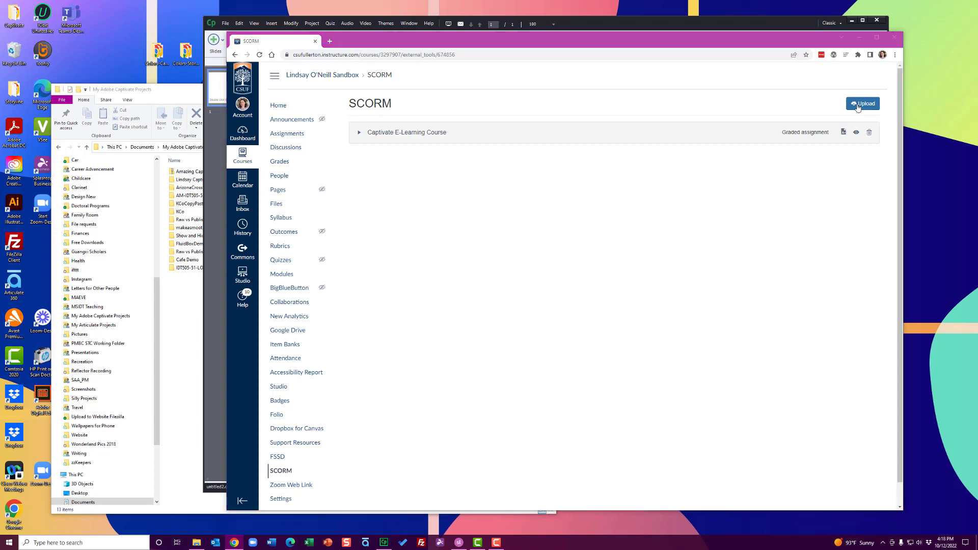
# Step: Upload Amazing Captivate Project.zip to Canvas SCORM and check the new Amazing Captivate Course entry
pyautogui.click(863, 104)
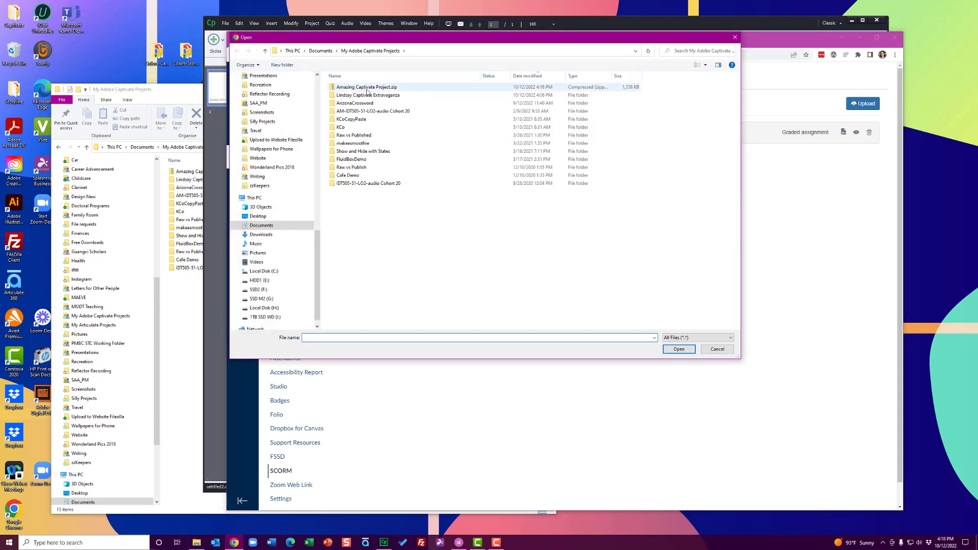
pyautogui.click(366, 86)
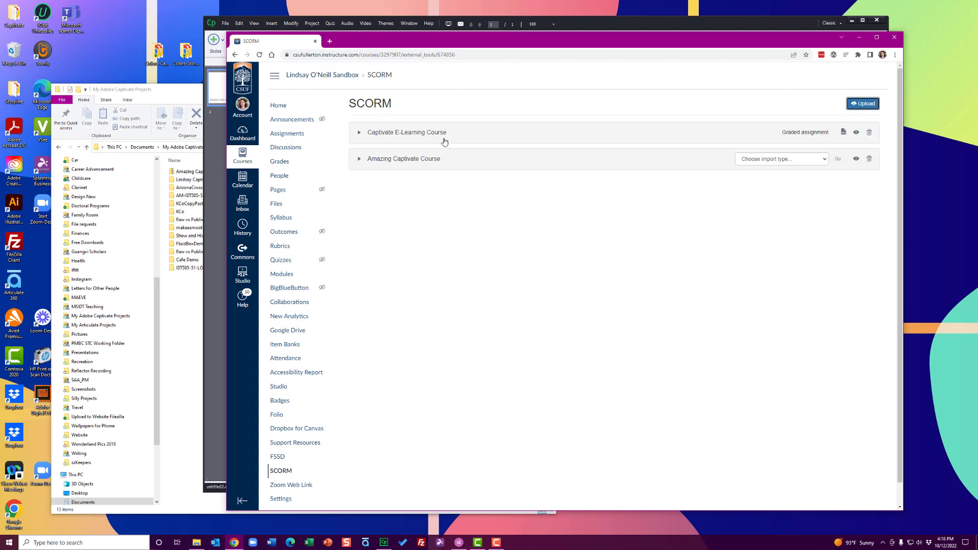
pyautogui.moveTo(409, 166)
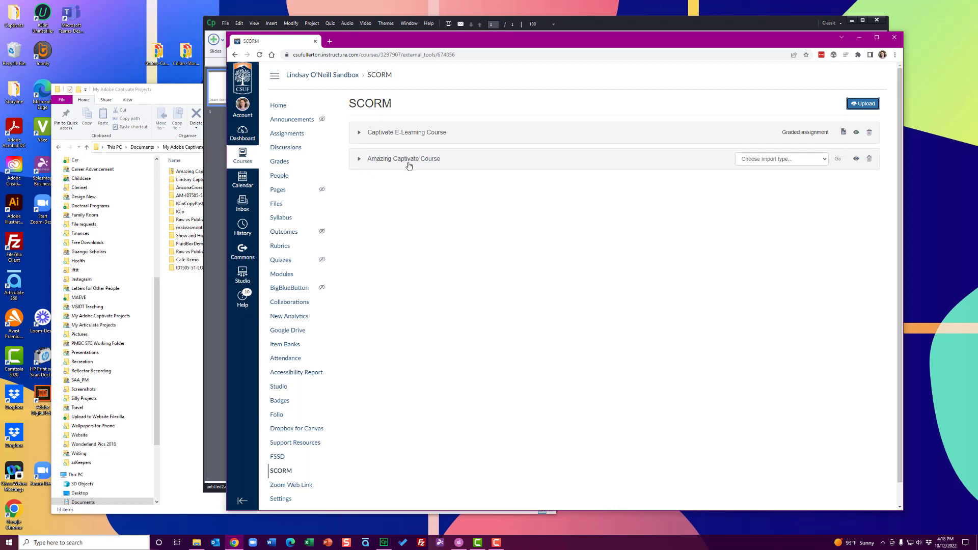
pyautogui.click(359, 159)
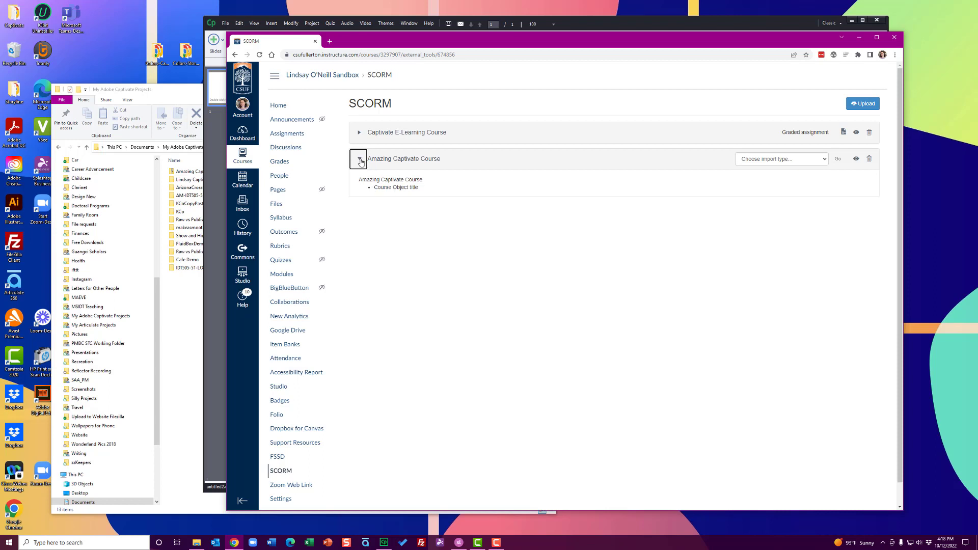
pyautogui.click(779, 159)
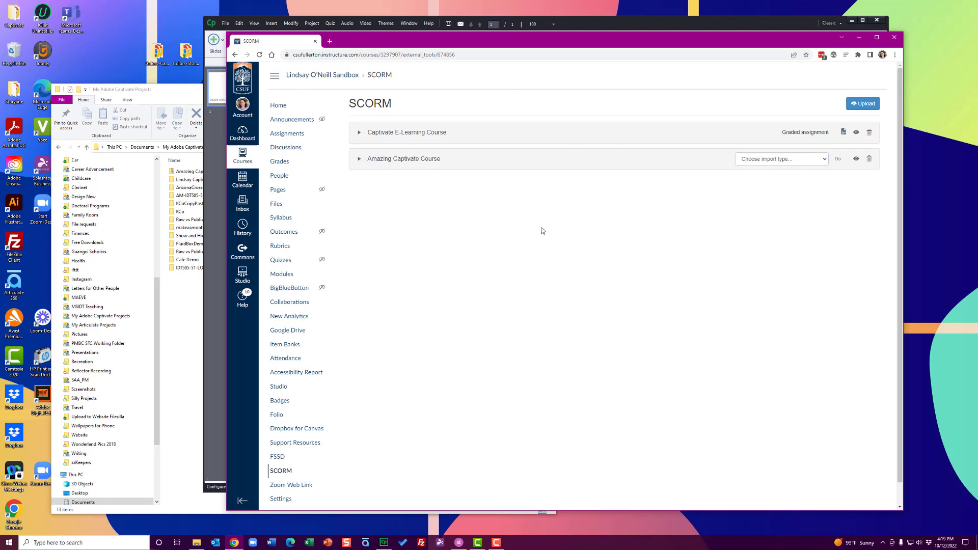
pyautogui.moveTo(434, 65)
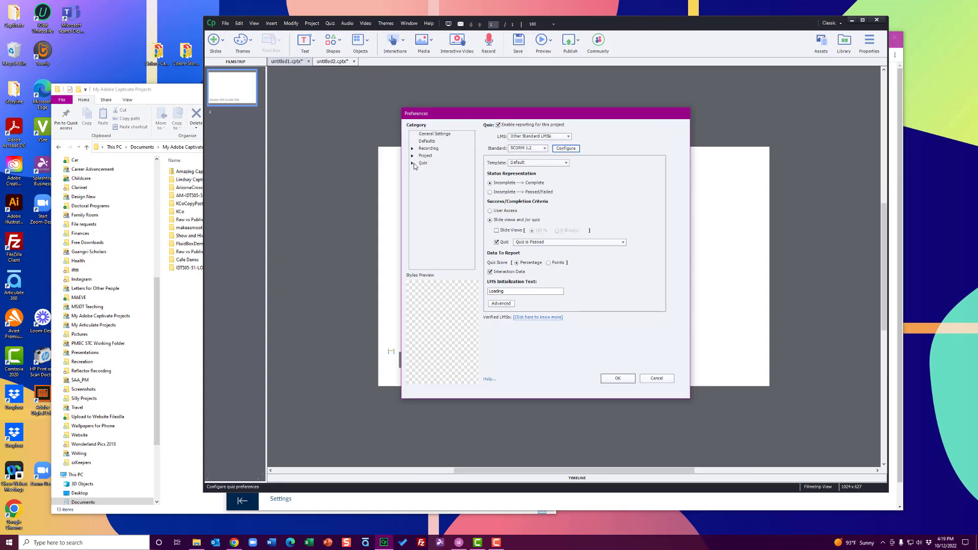
pyautogui.click(413, 163)
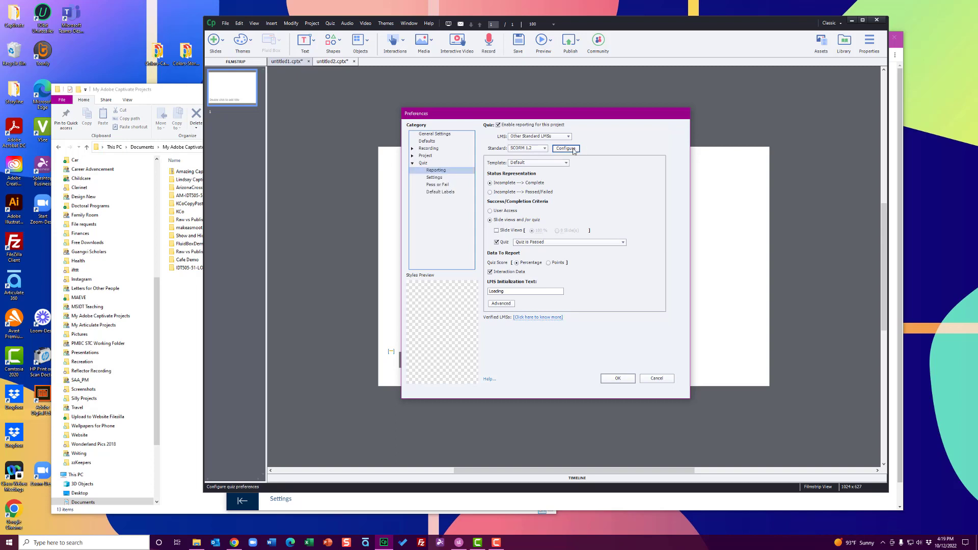
pyautogui.click(564, 148)
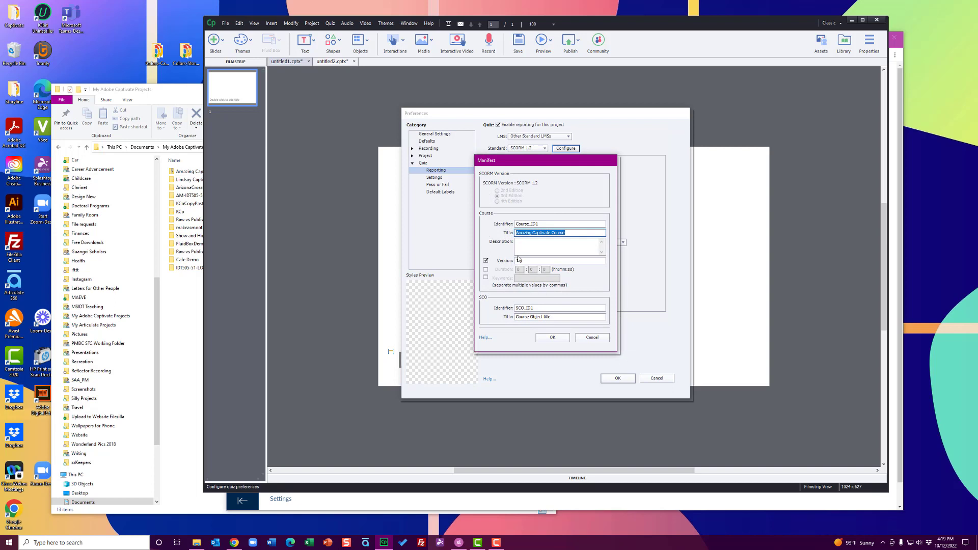
pyautogui.click(558, 316)
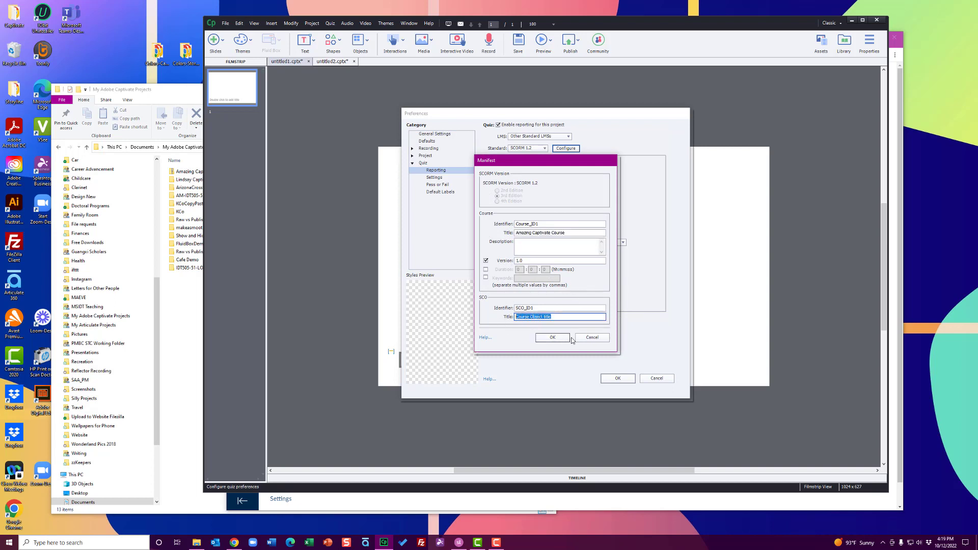
pyautogui.click(551, 337)
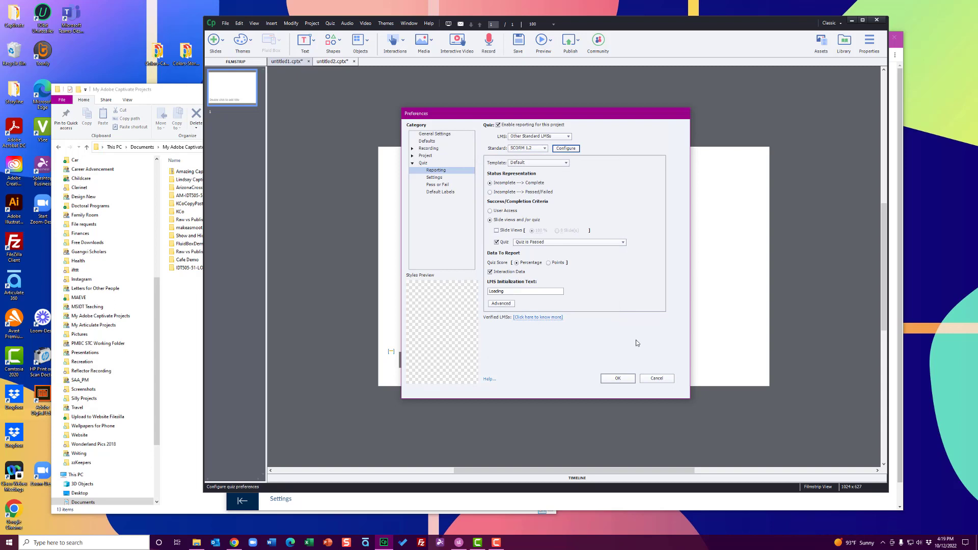